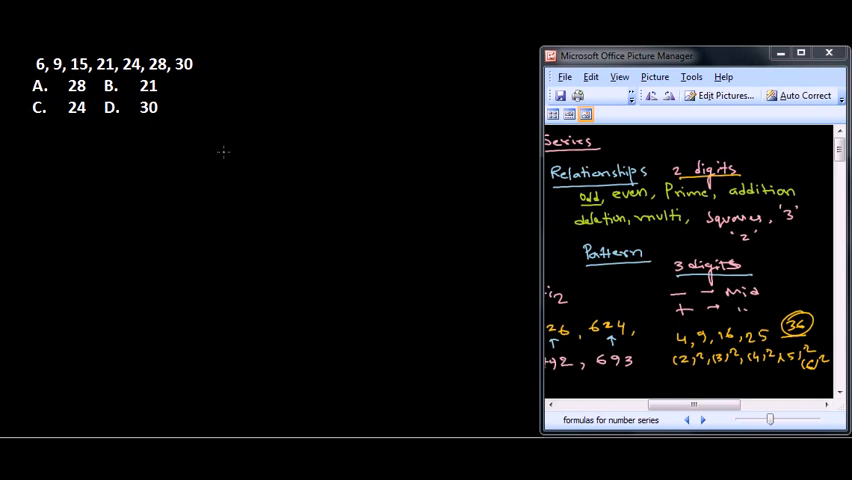
mouse_move(290, 236)
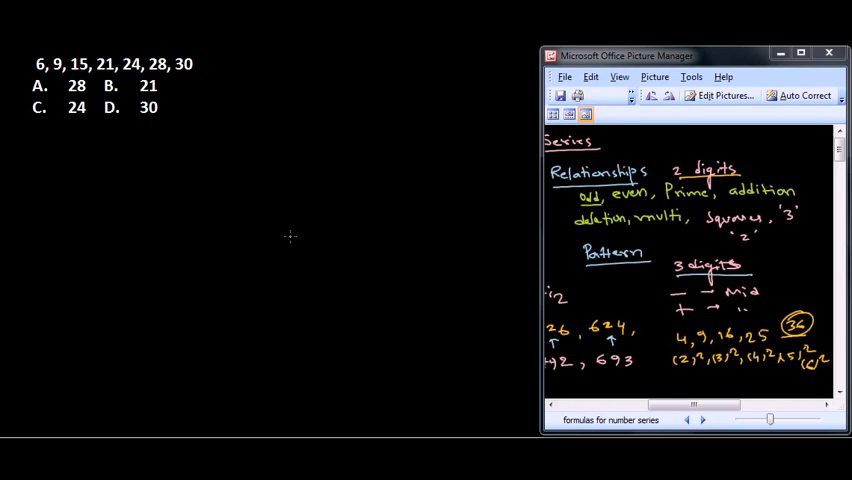
mouse_move(296, 208)
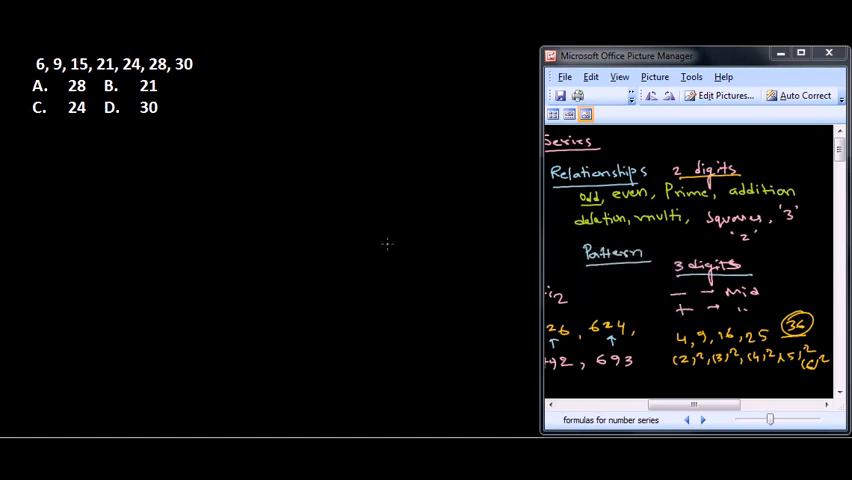
mouse_move(610, 284)
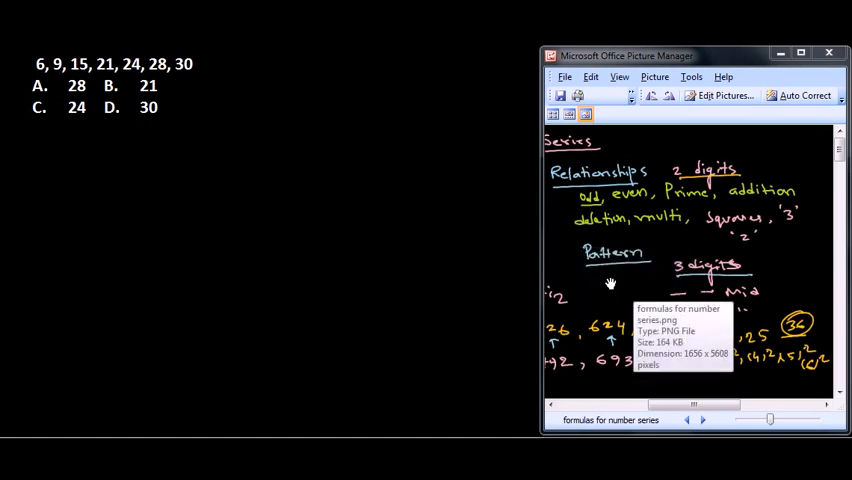
mouse_move(428, 256)
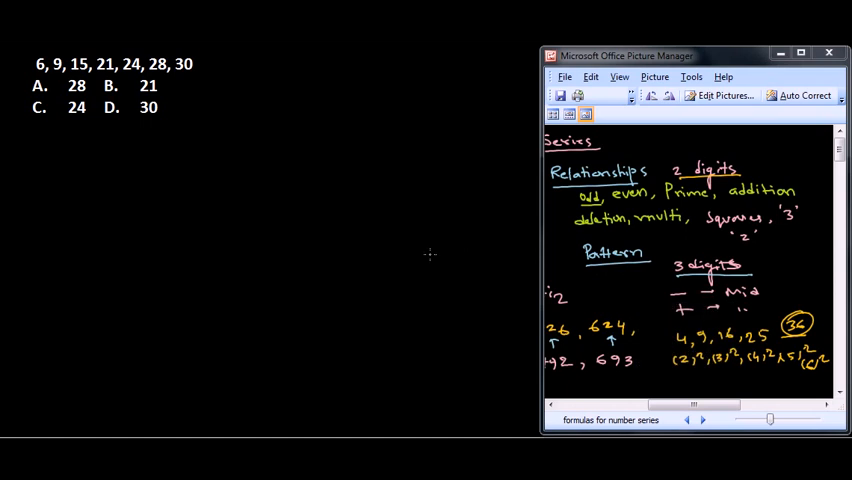
mouse_move(170, 168)
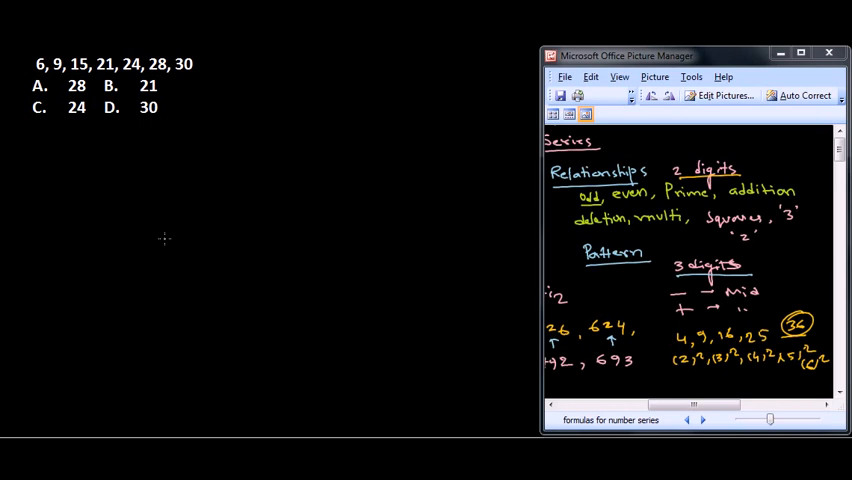
mouse_move(168, 248)
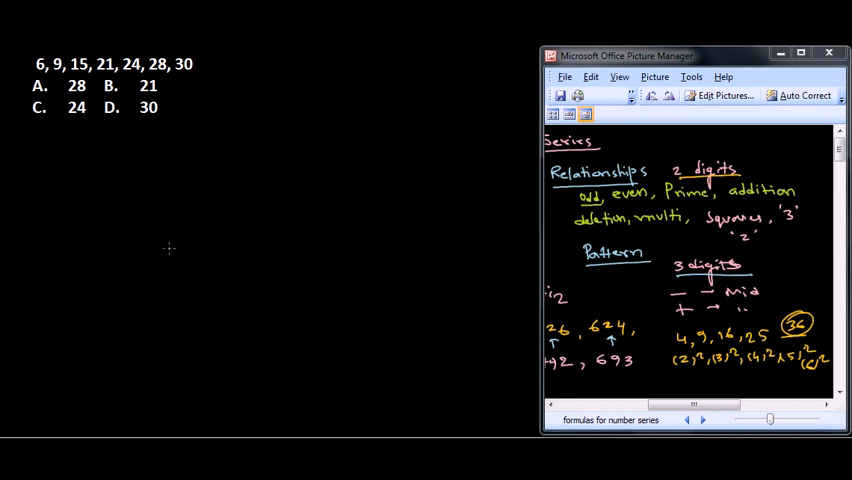
mouse_move(110, 148)
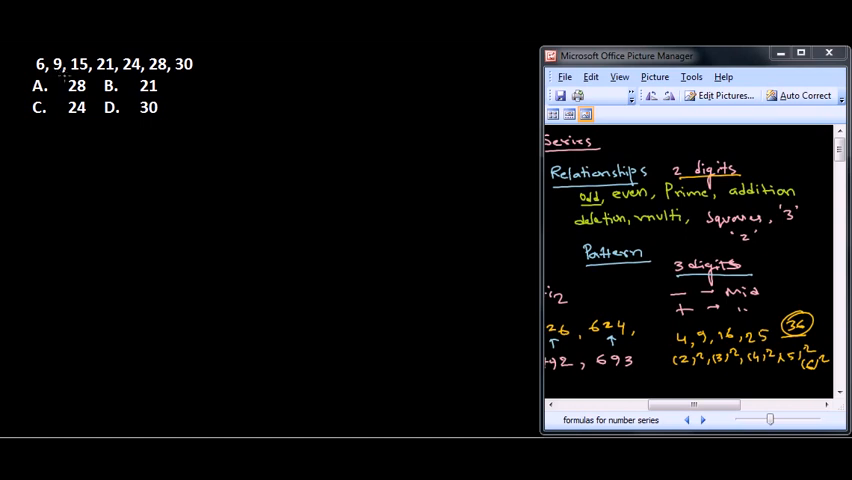
mouse_move(52, 138)
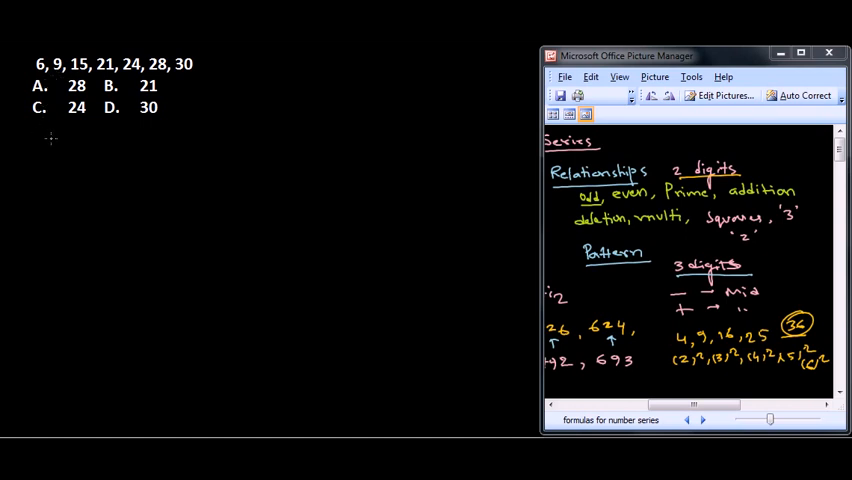